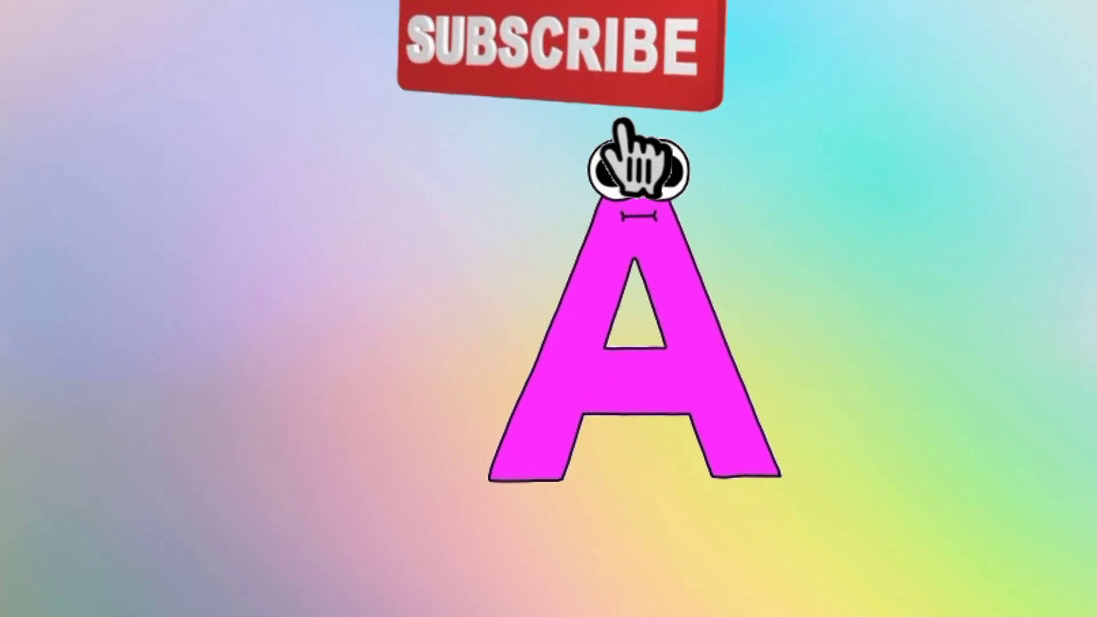
pyautogui.click(553, 49)
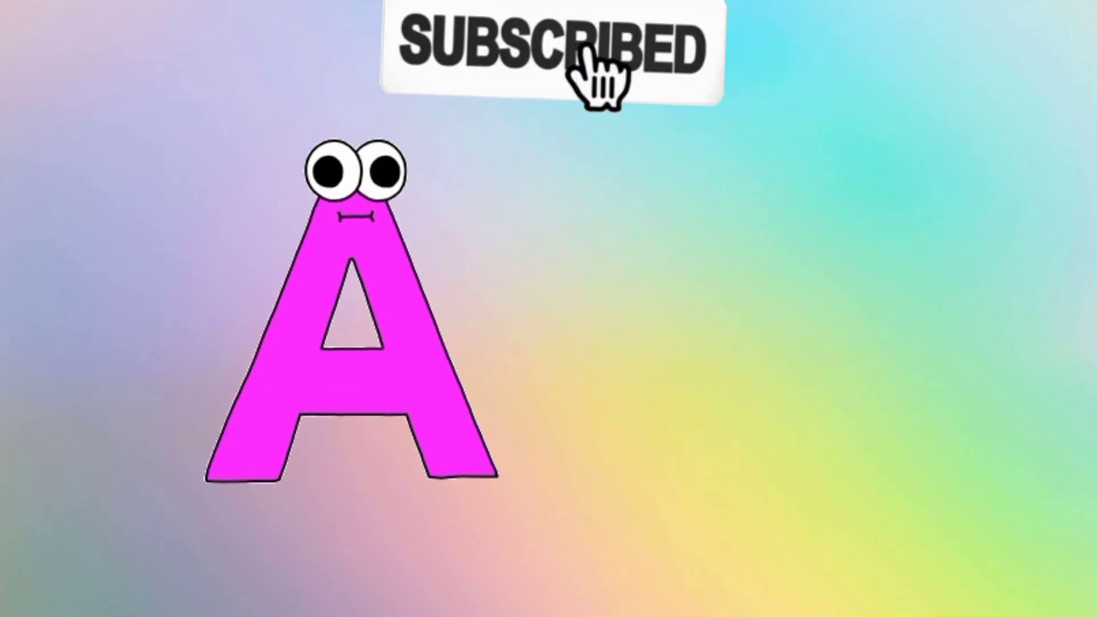